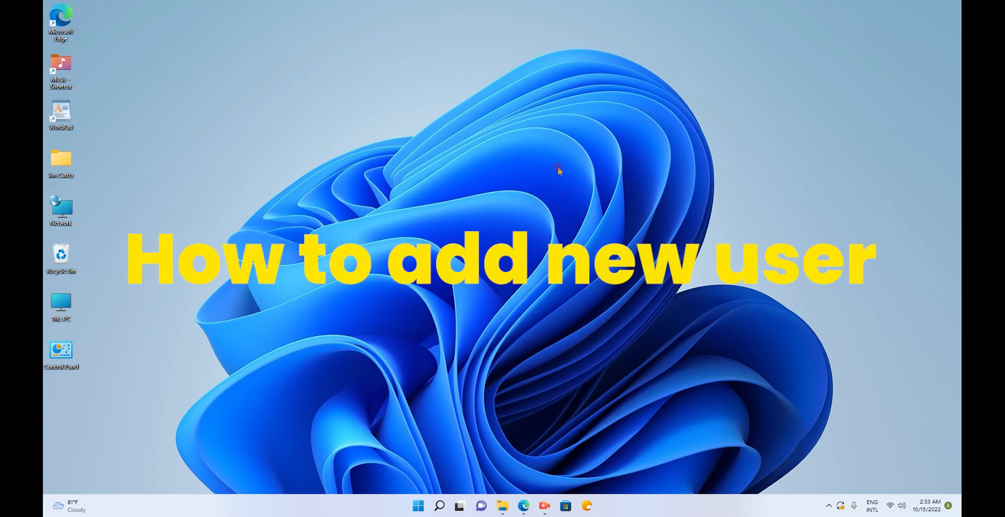
mouse_move(533, 164)
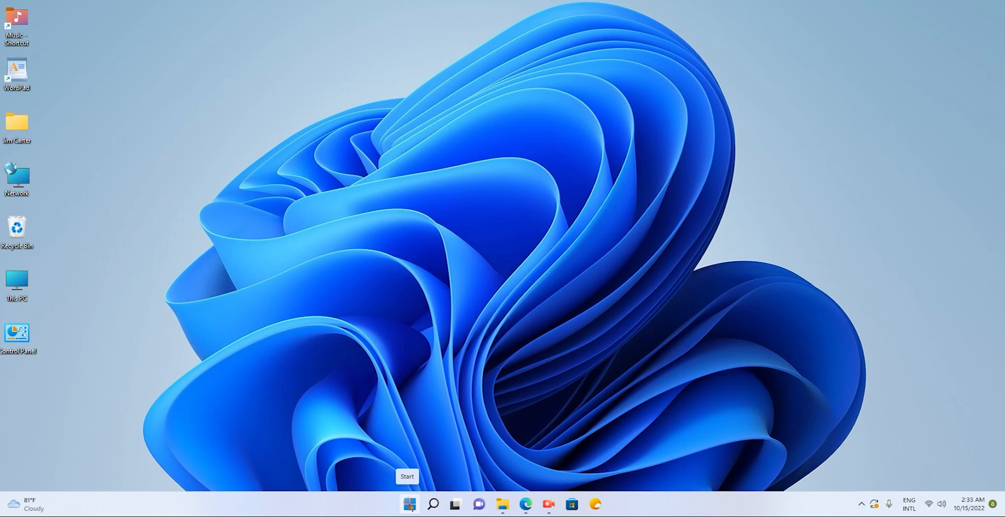
Step: Bring up the Start menu from the taskbar
left_click(408, 505)
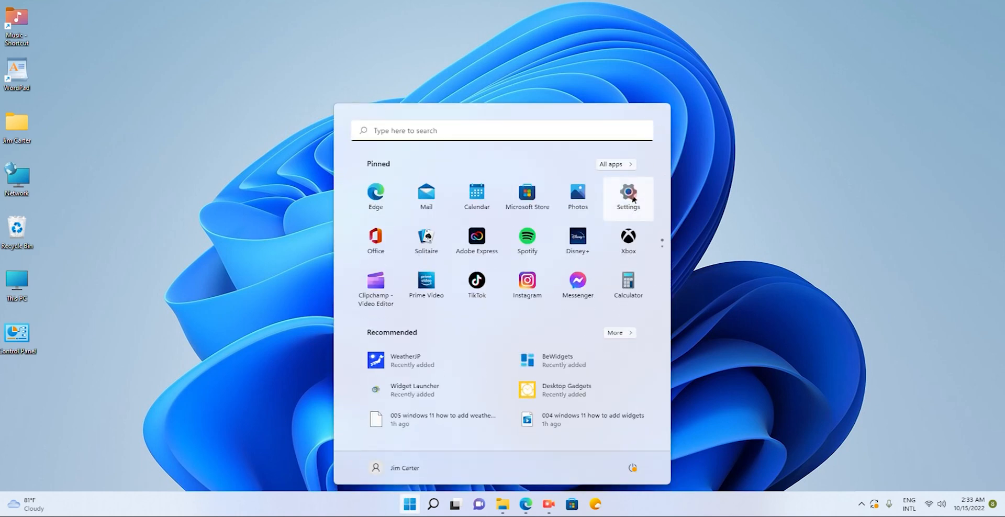
Step: Launch Settings from the Start menu and go to the Accounts page
left_click(627, 195)
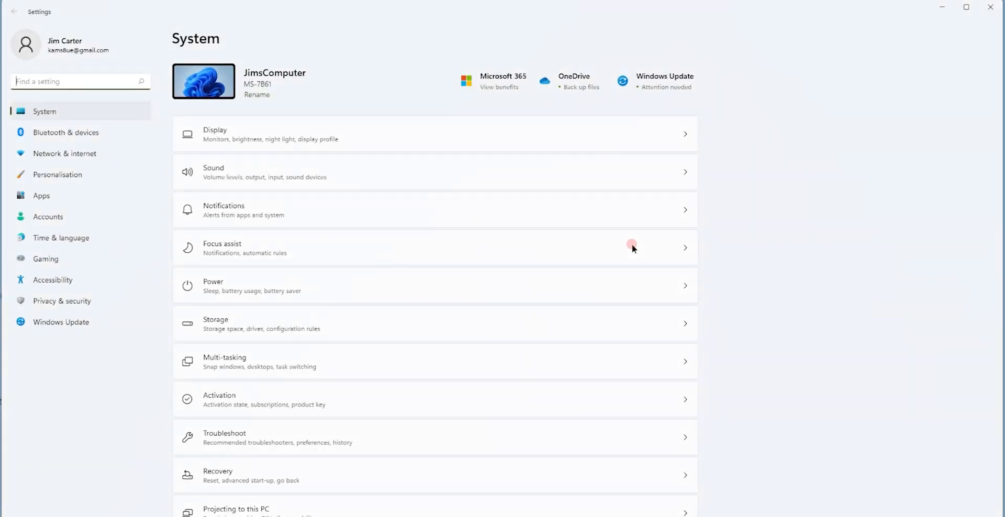
mouse_move(63, 100)
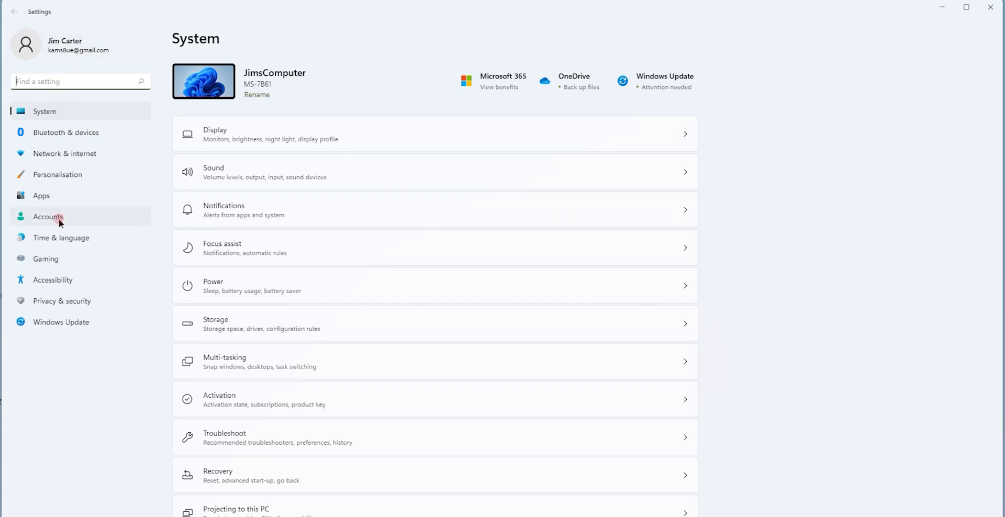
left_click(47, 216)
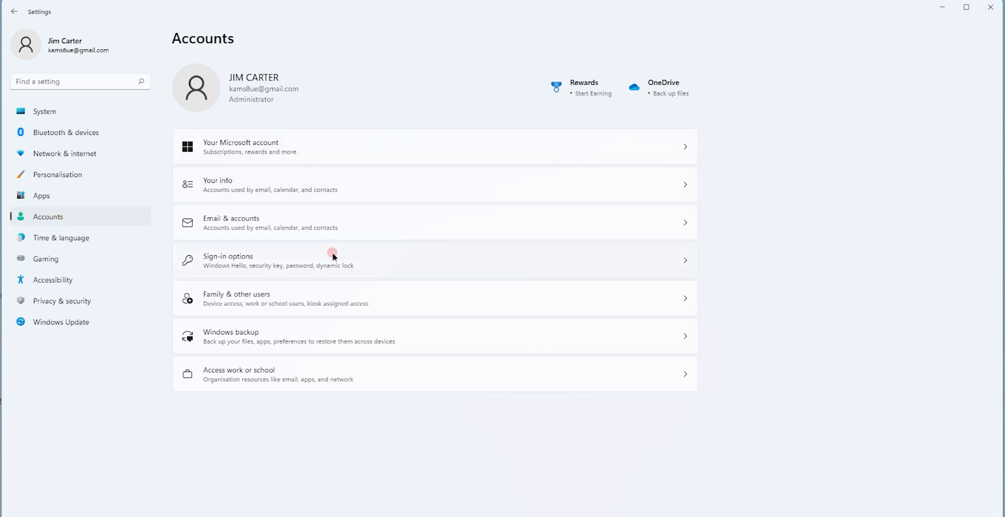
mouse_move(278, 297)
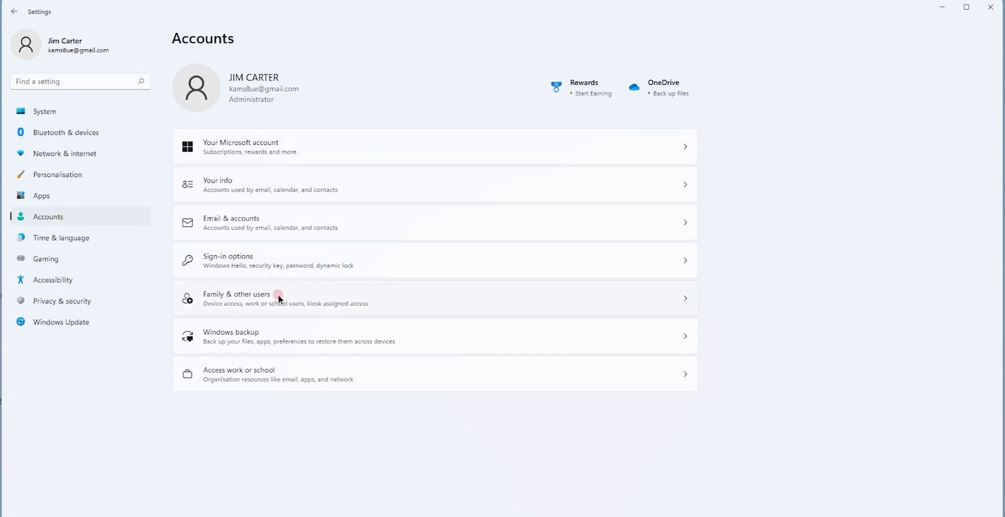
Step: Go to the Family & other users page under Accounts
left_click(238, 299)
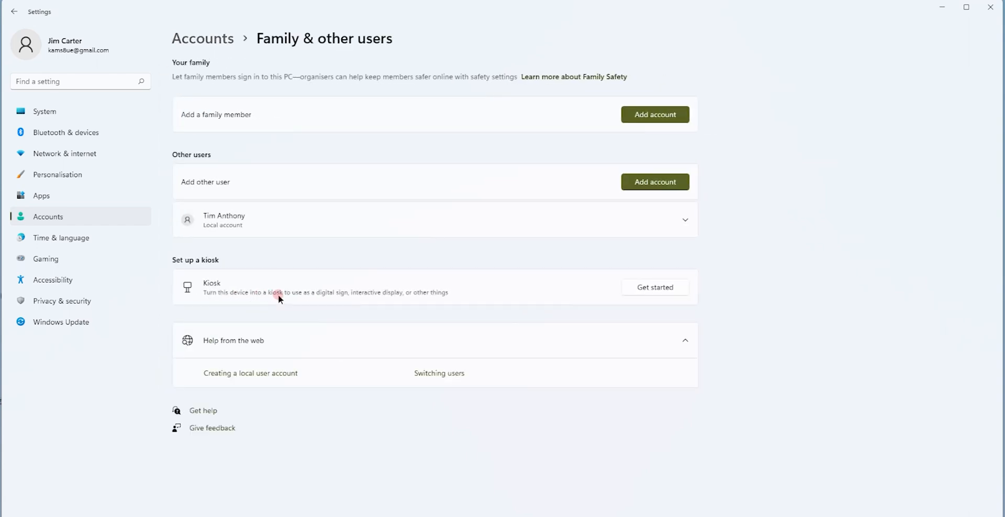
mouse_move(338, 66)
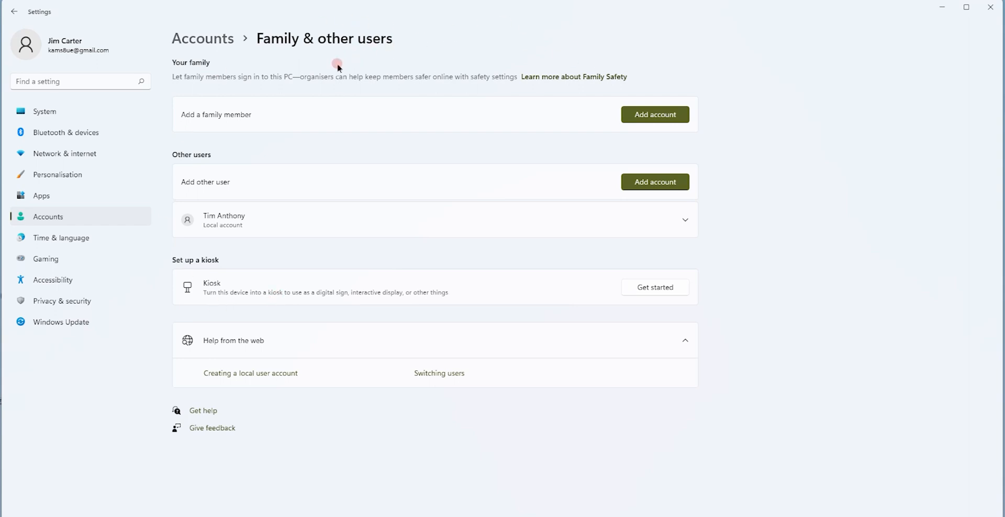
mouse_move(329, 73)
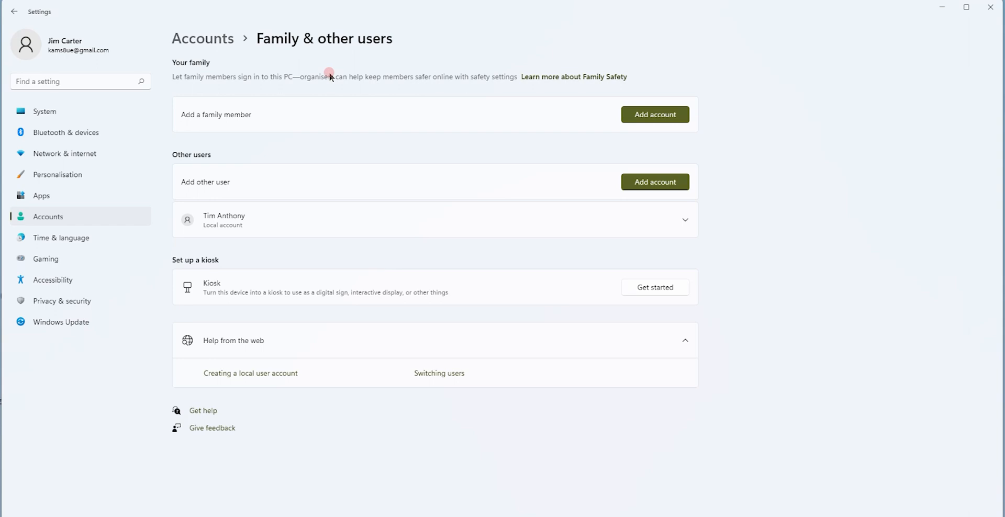
mouse_move(207, 120)
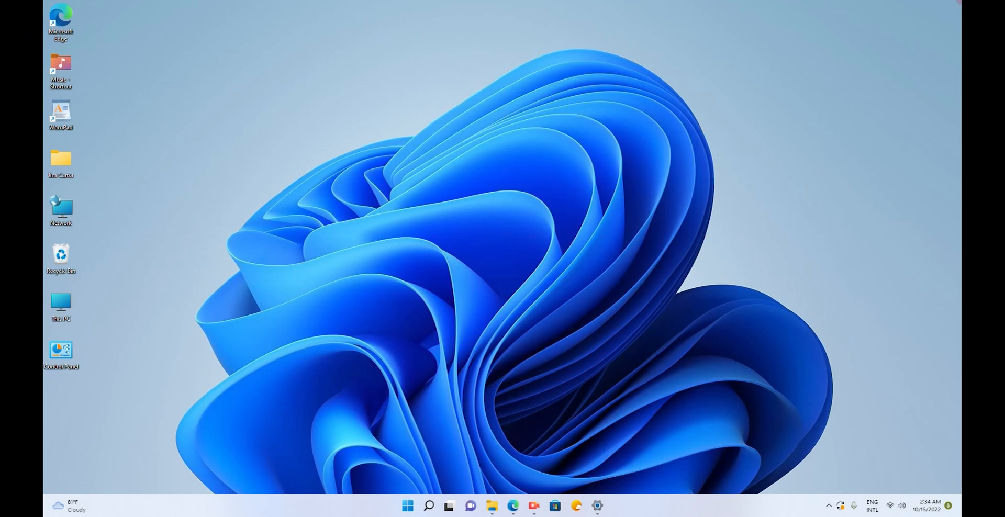
Step: Reopen Settings from the Start button's quick-link menu
right_click(407, 505)
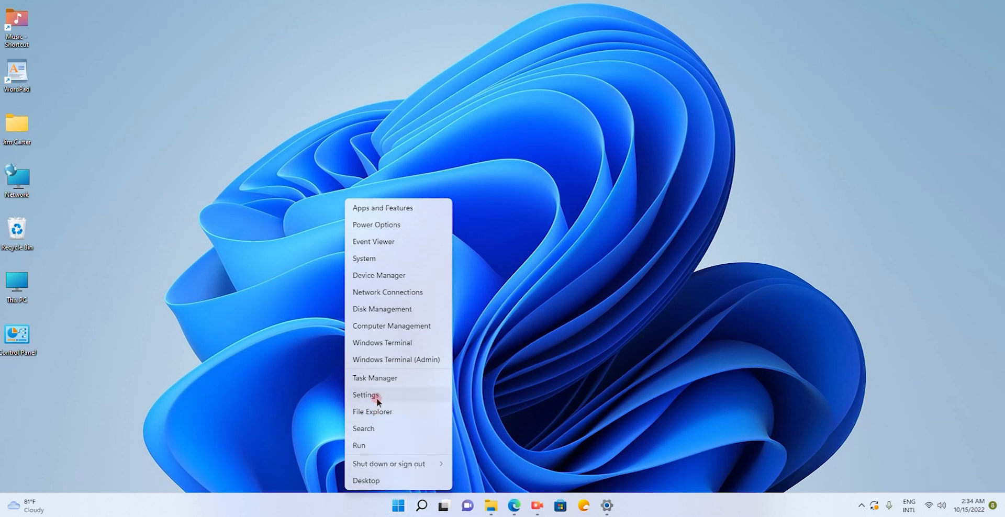
left_click(365, 394)
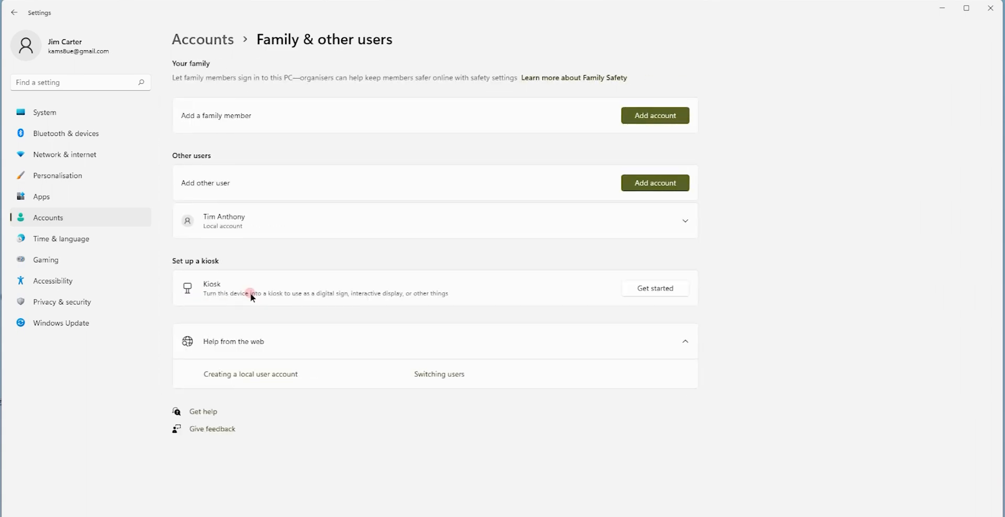
mouse_move(211, 127)
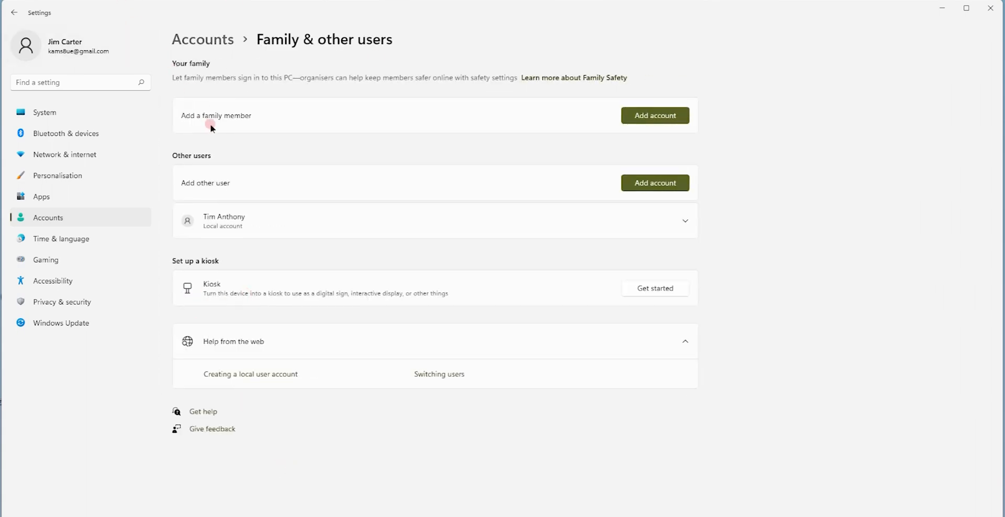
mouse_move(290, 121)
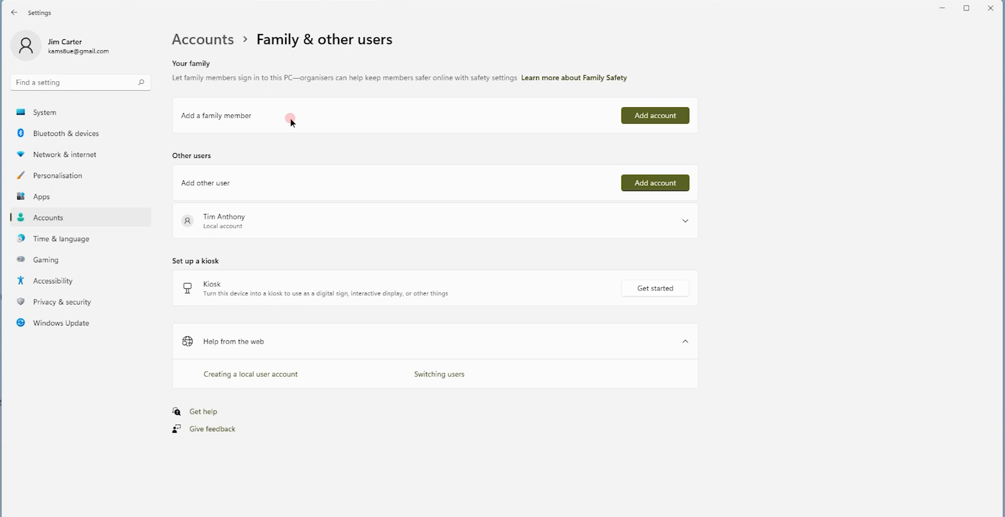
mouse_move(654, 182)
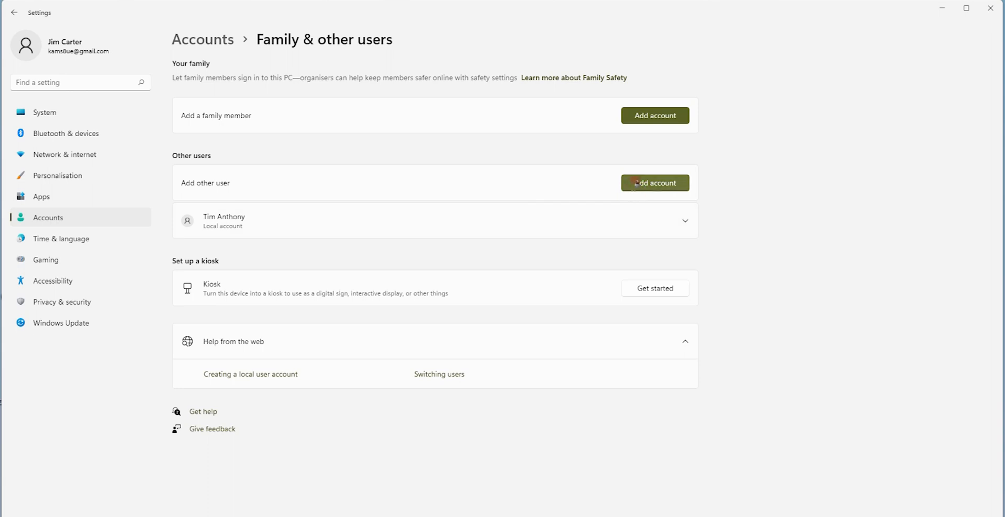
Step: Start adding another user and choose to add the person without their sign-in information
left_click(654, 182)
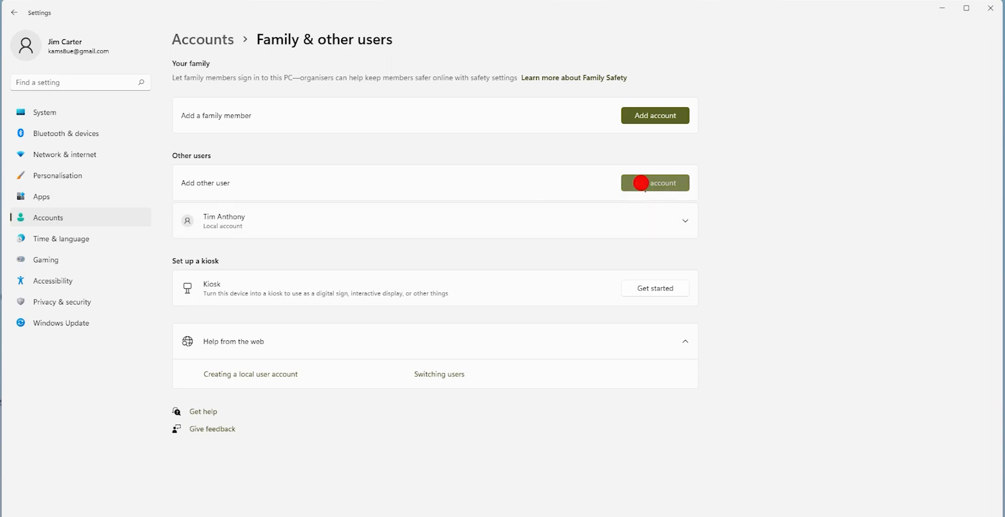
left_click(654, 182)
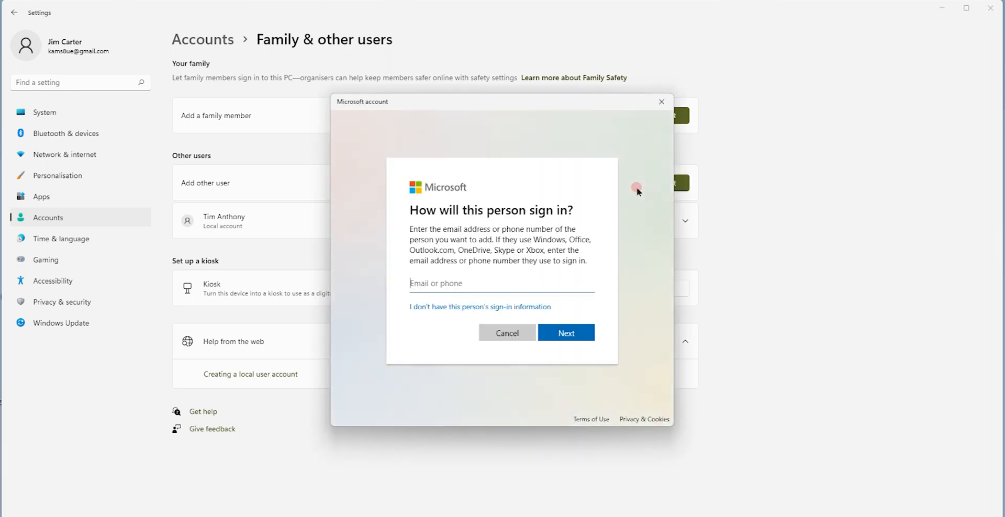
mouse_move(429, 225)
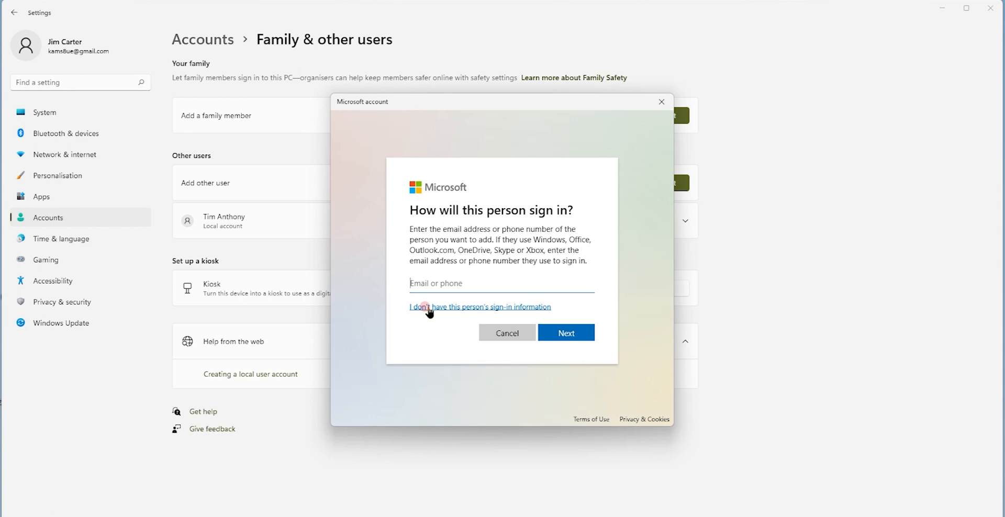
left_click(479, 306)
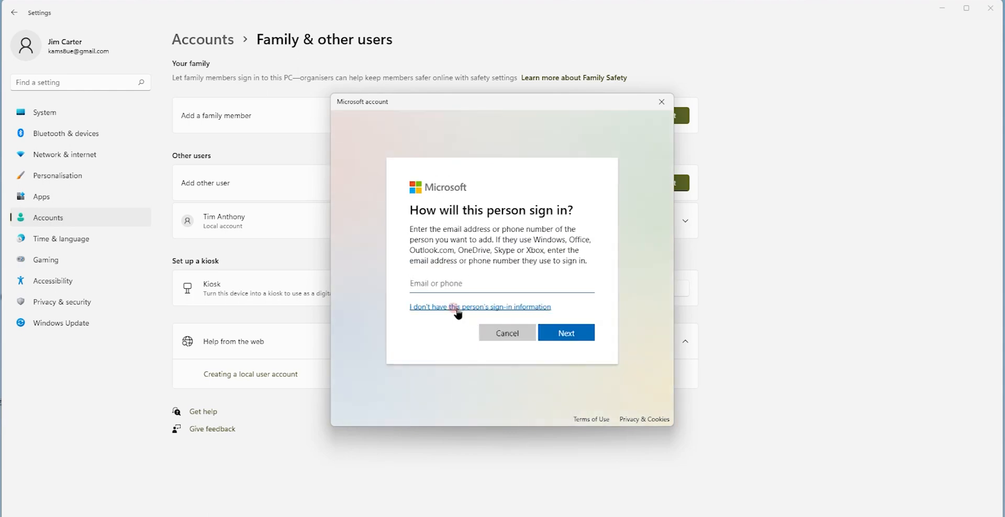
Step: Continue without the person's sign-in information to reach the Create account step
left_click(479, 306)
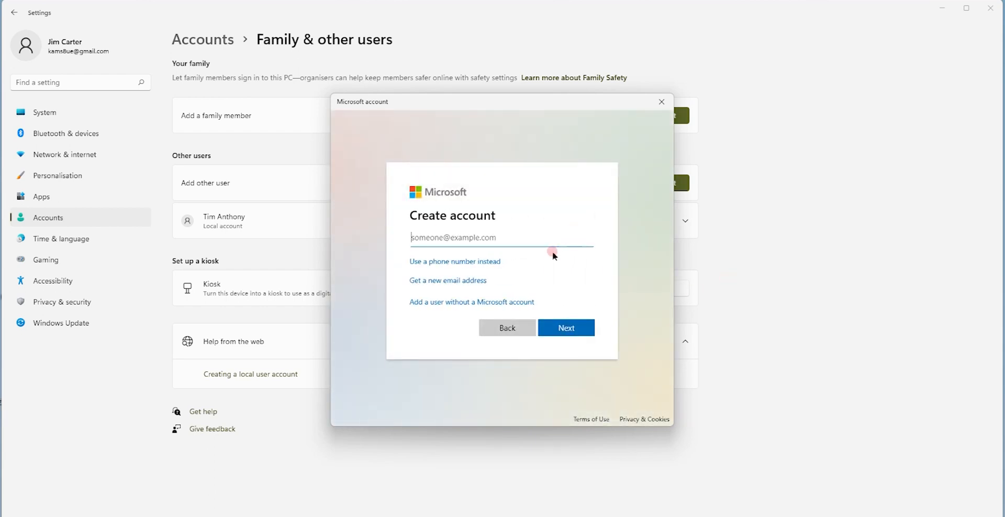
mouse_move(567, 211)
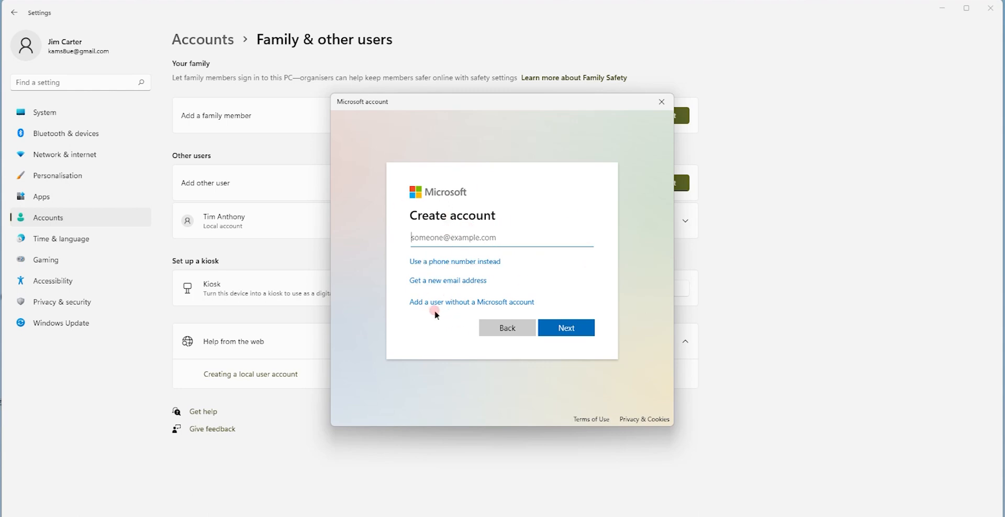
mouse_move(440, 269)
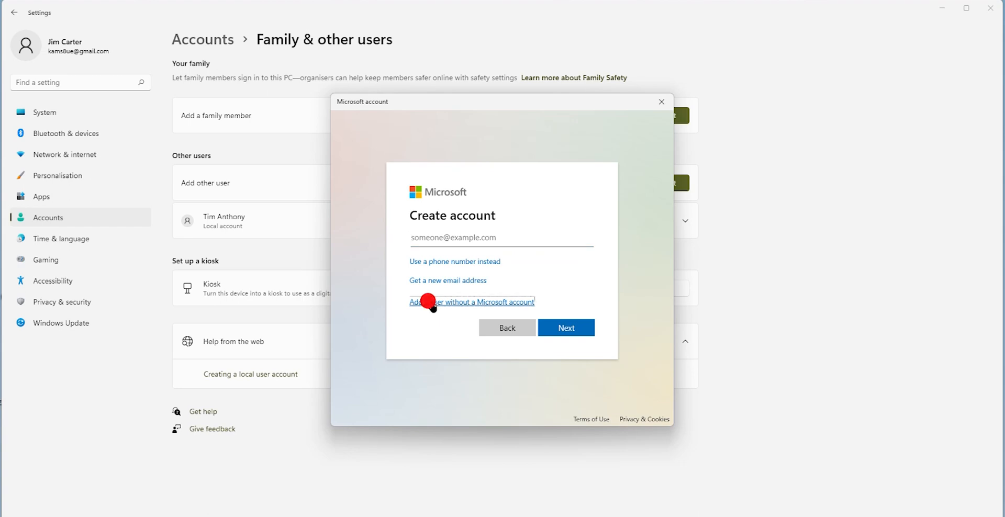
Step: Choose a user without a Microsoft account, name it BOB and begin its password
left_click(472, 302)
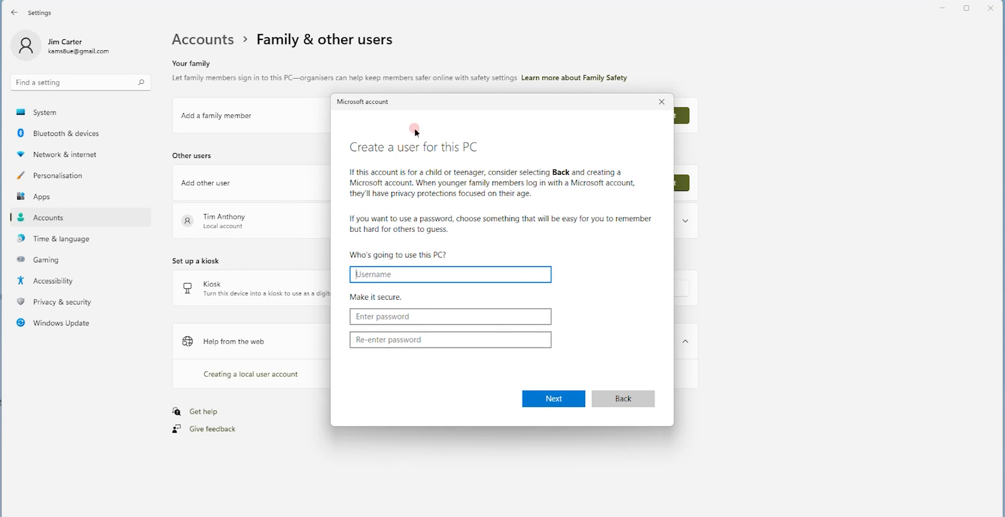
mouse_move(367, 263)
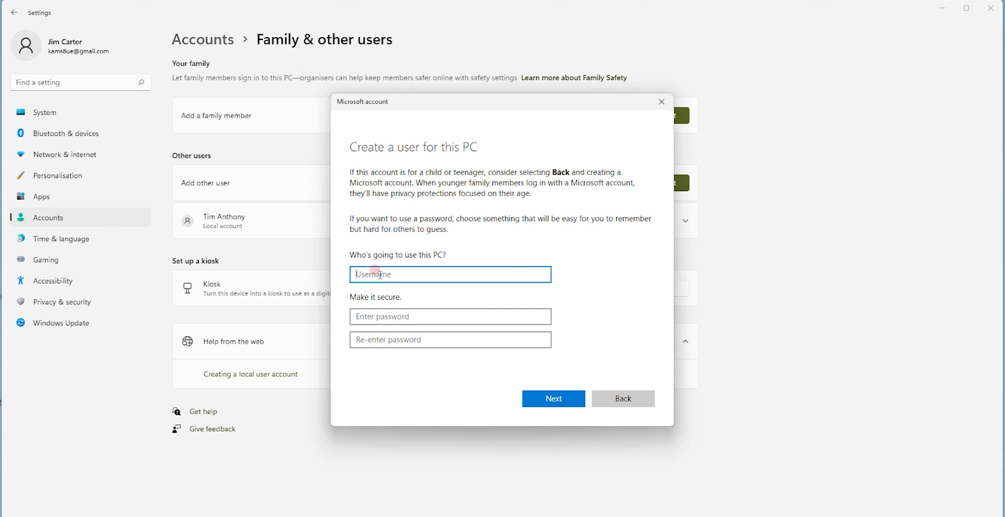
type("B")
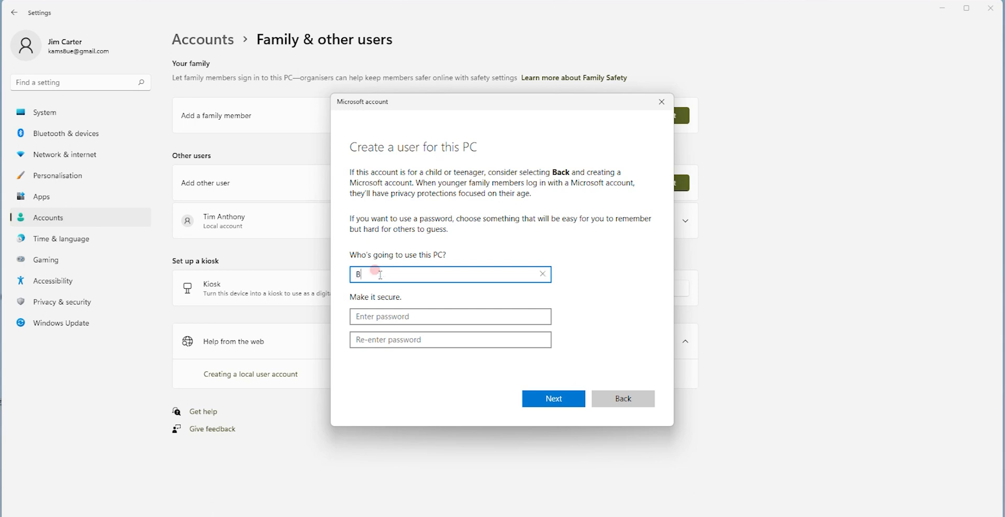
type("OB")
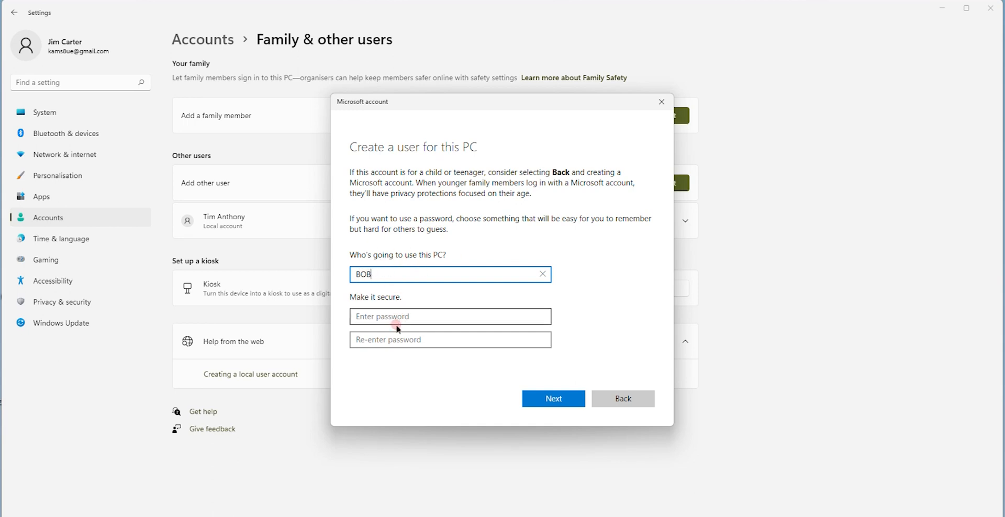
left_click(449, 316)
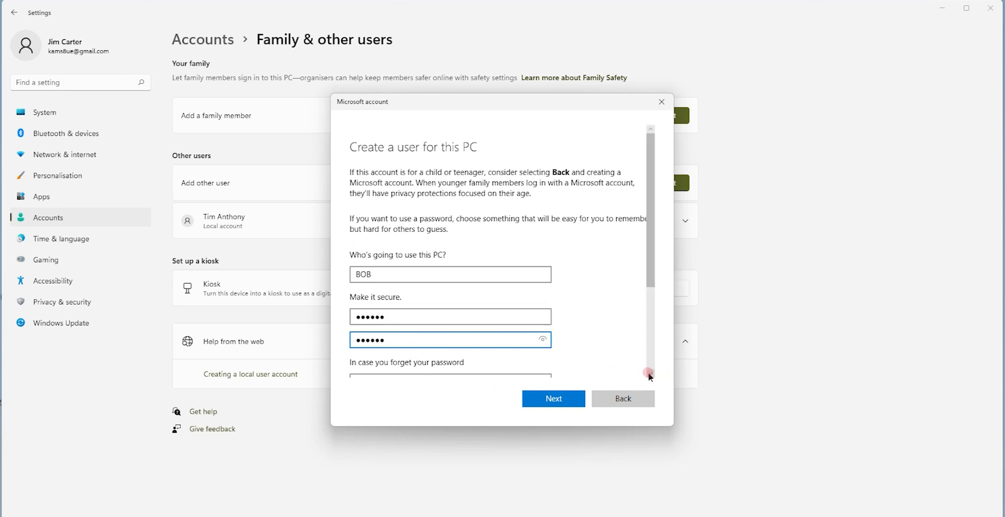
scroll("down", 3)
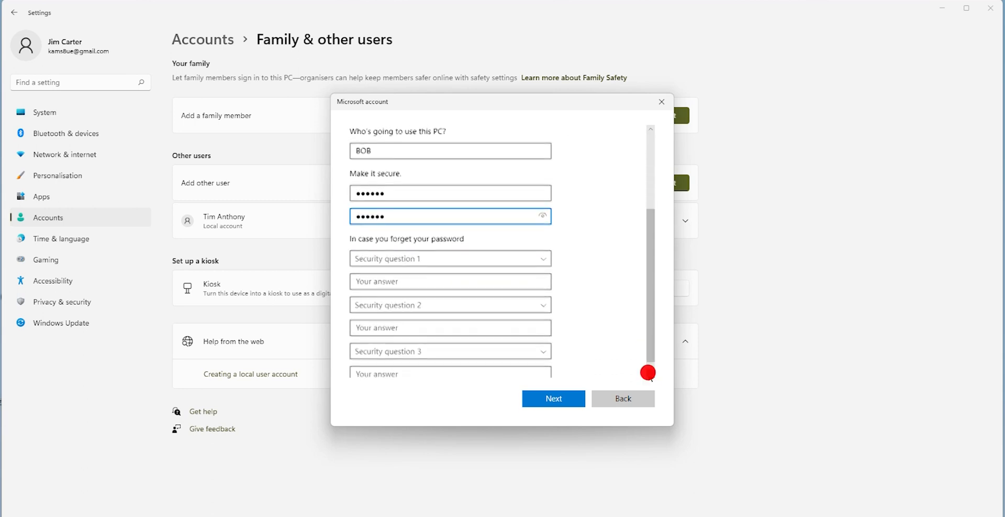
scroll("down", 3)
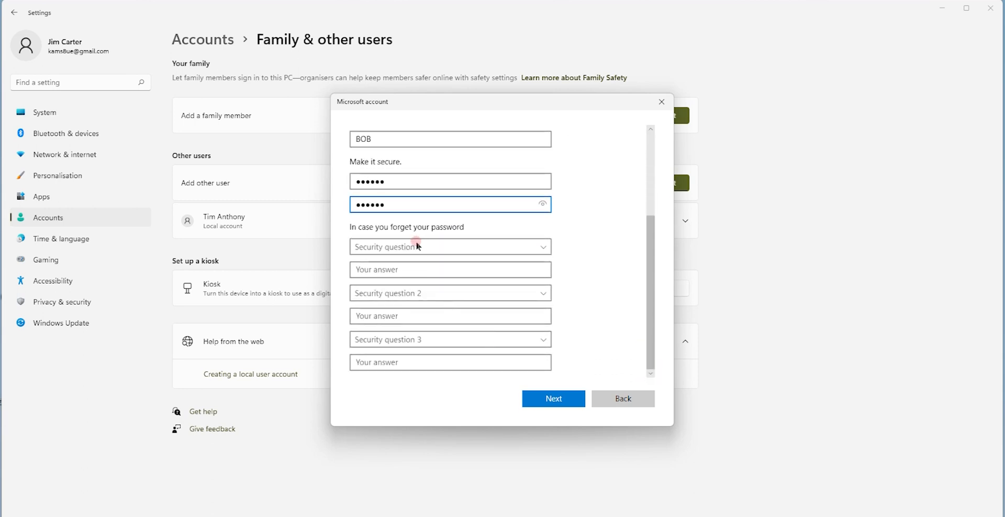
left_click(449, 247)
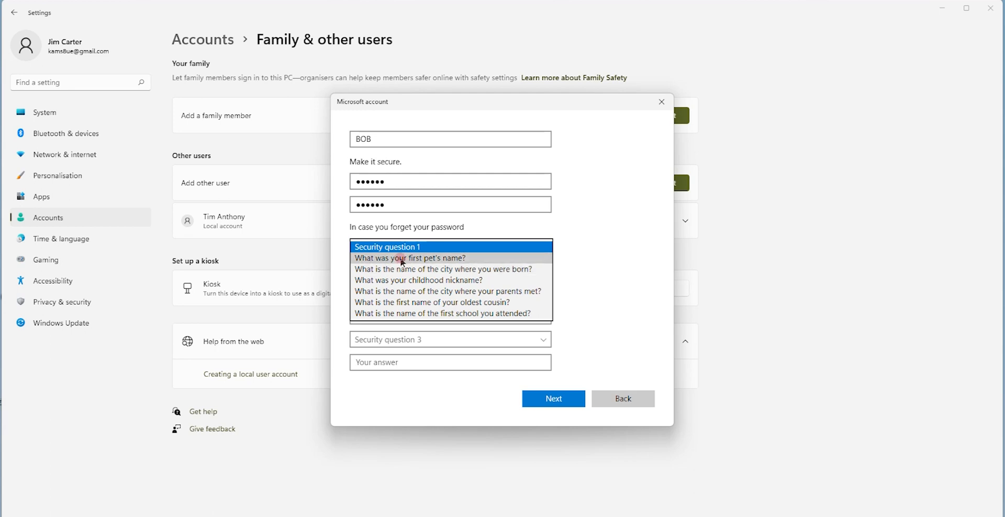
left_click(409, 257)
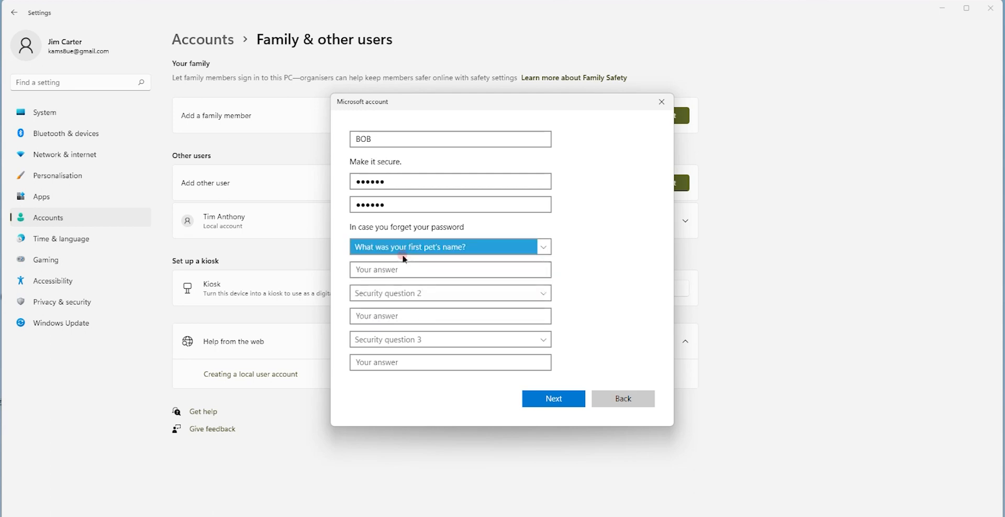
left_click(449, 269)
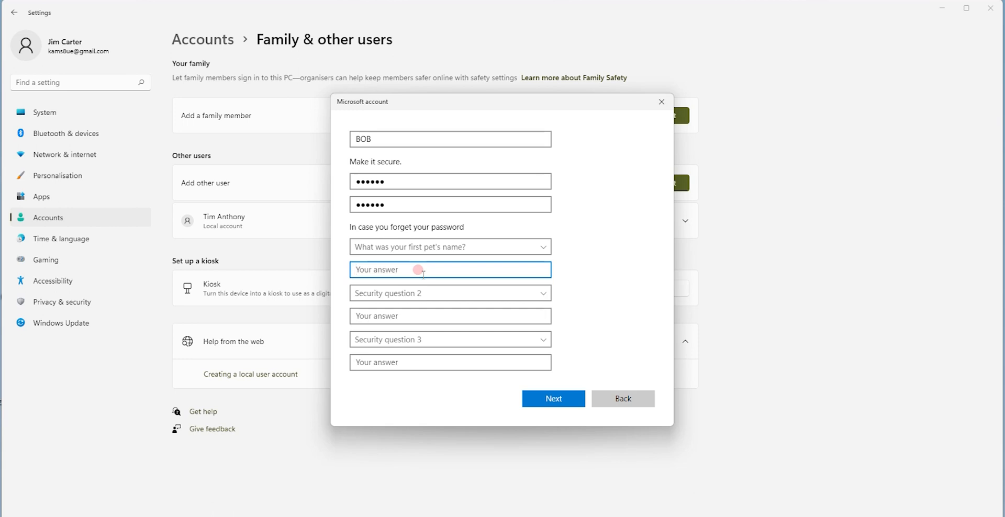
type("AB")
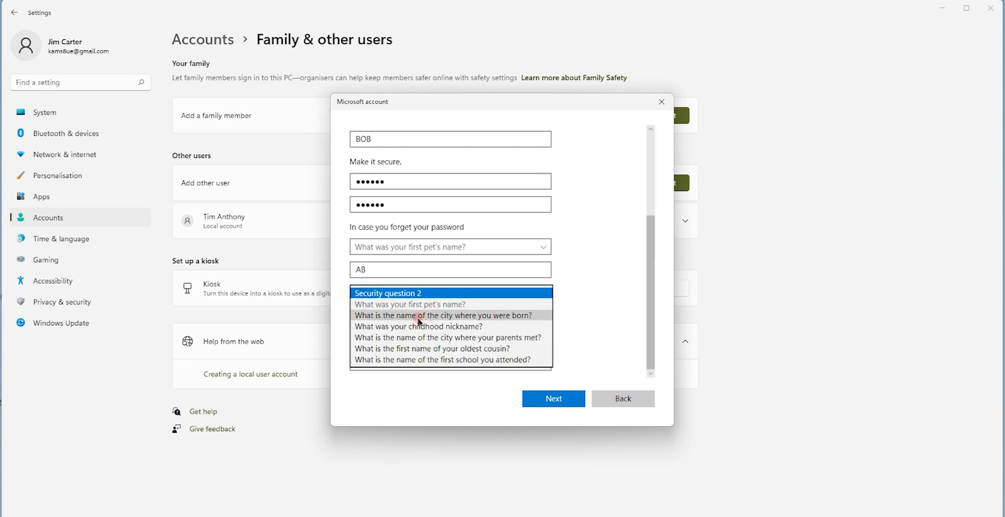
left_click(442, 315)
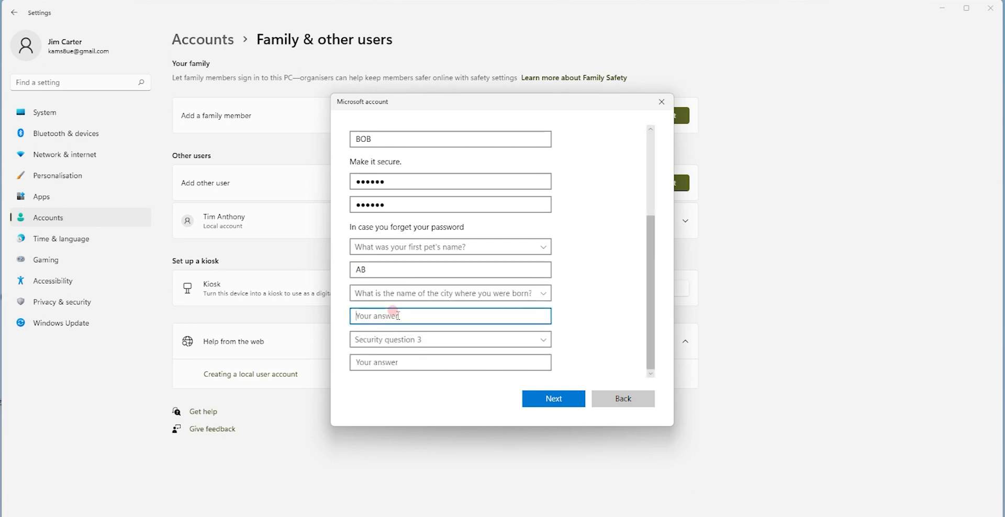
type("AB")
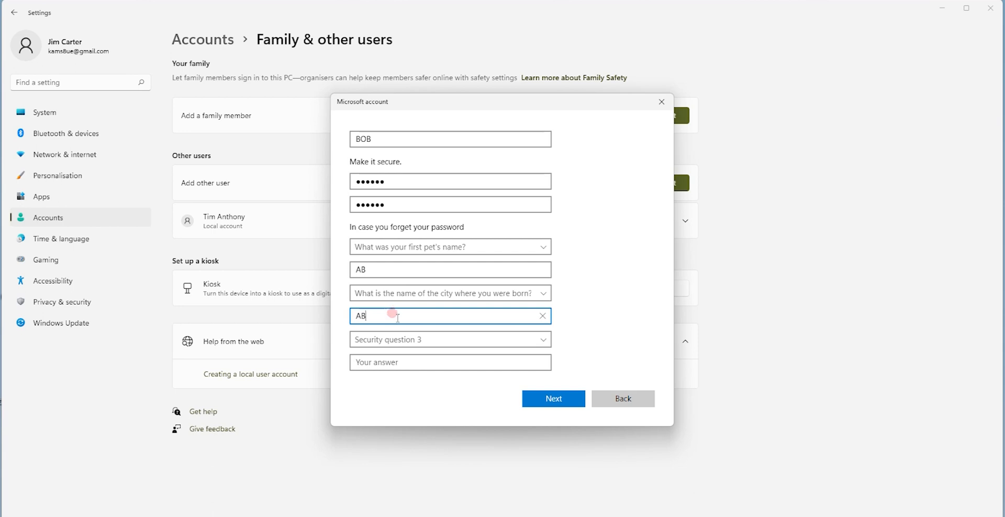
left_click(449, 340)
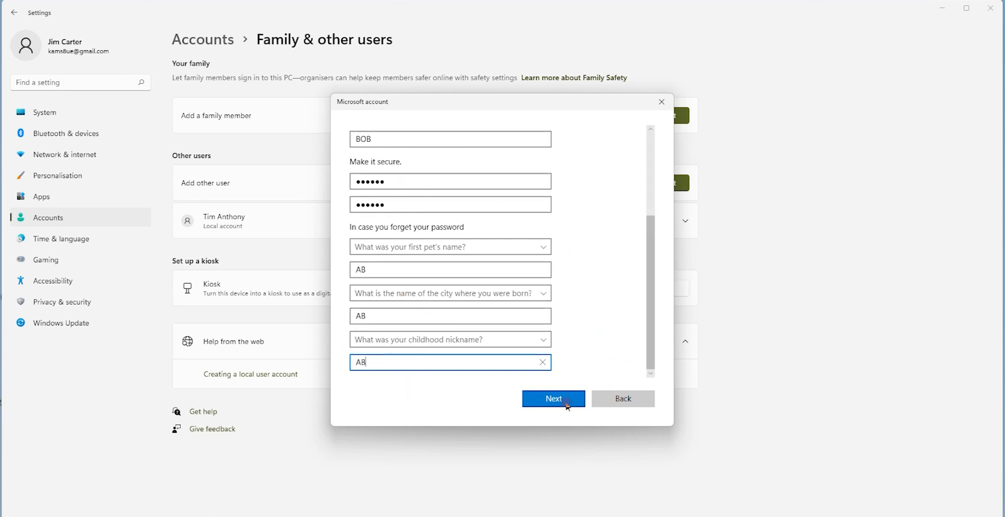
left_click(553, 399)
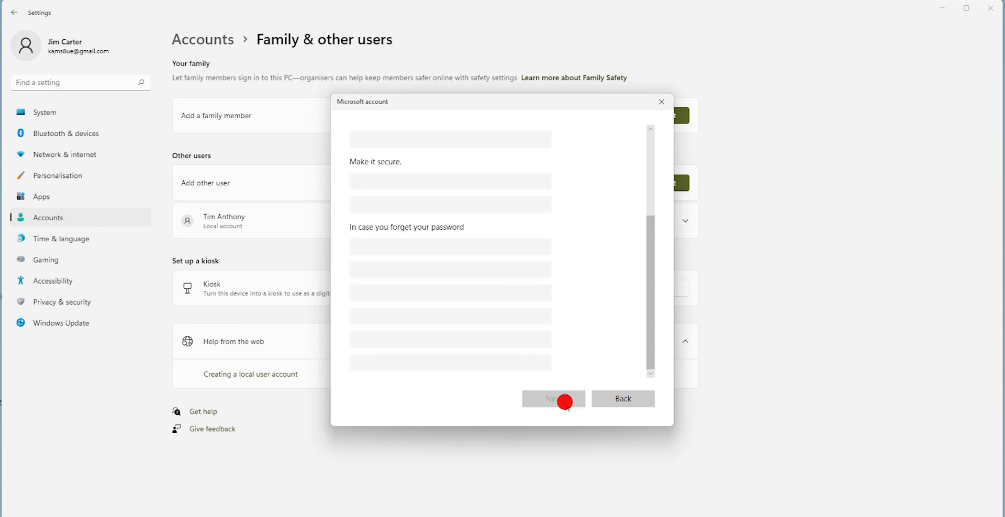
Step: Confirm BOB appears under Other users and close Settings to the desktop
left_click(552, 398)
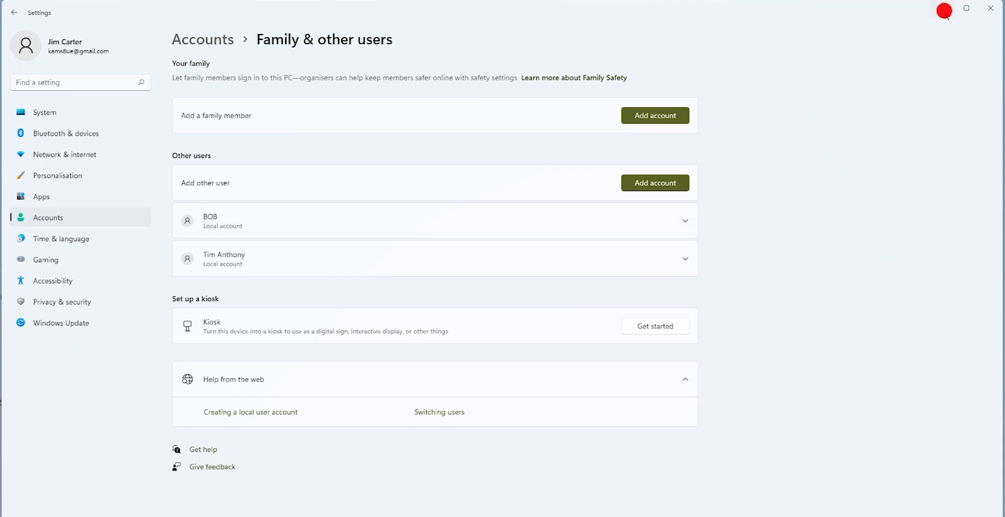
left_click(989, 8)
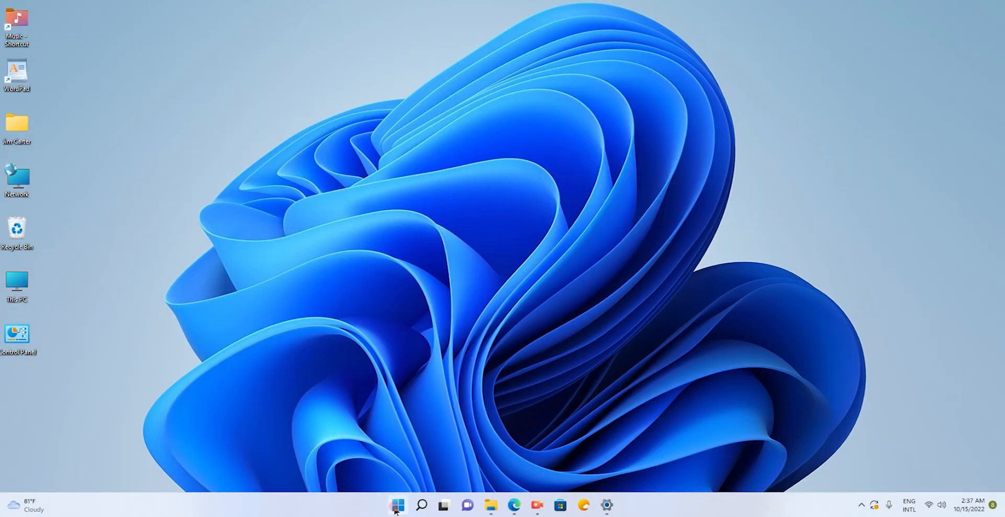
left_click(396, 506)
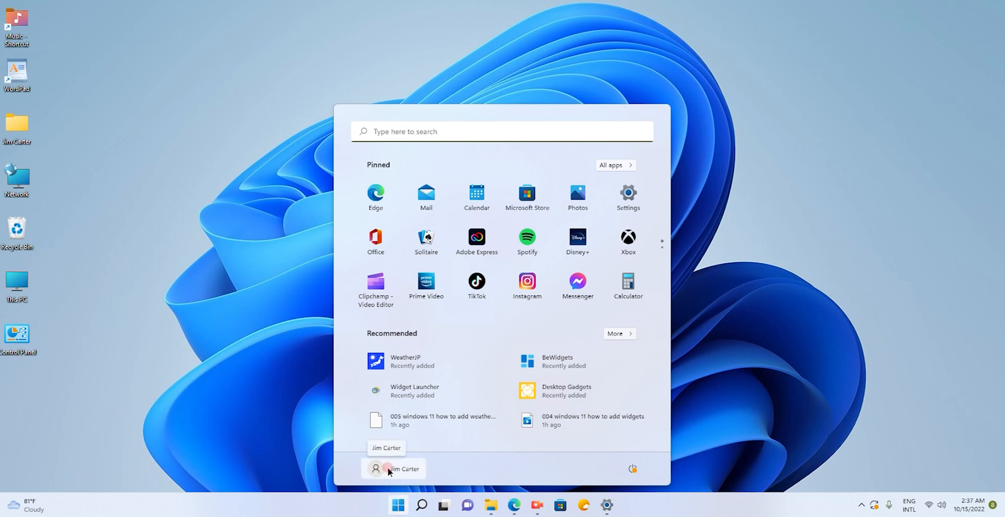
left_click(393, 468)
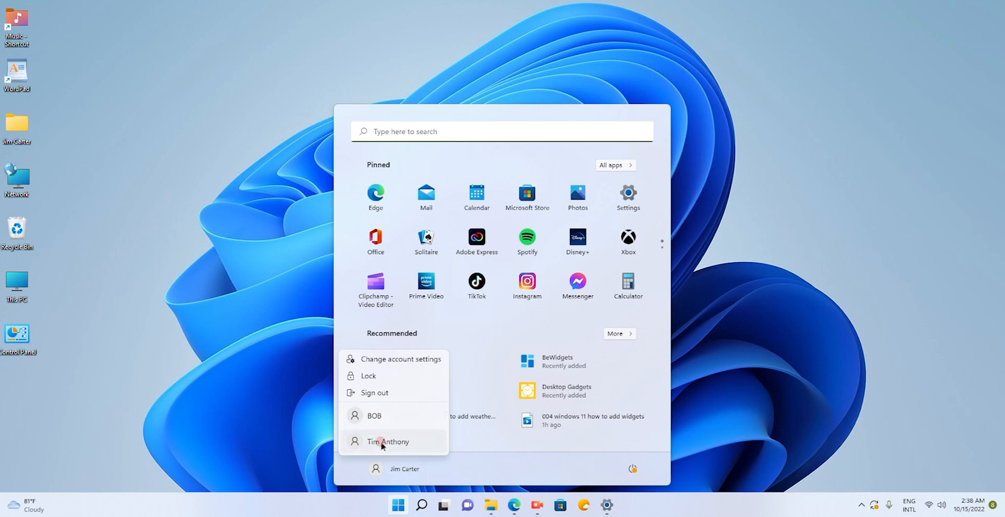
mouse_move(375, 415)
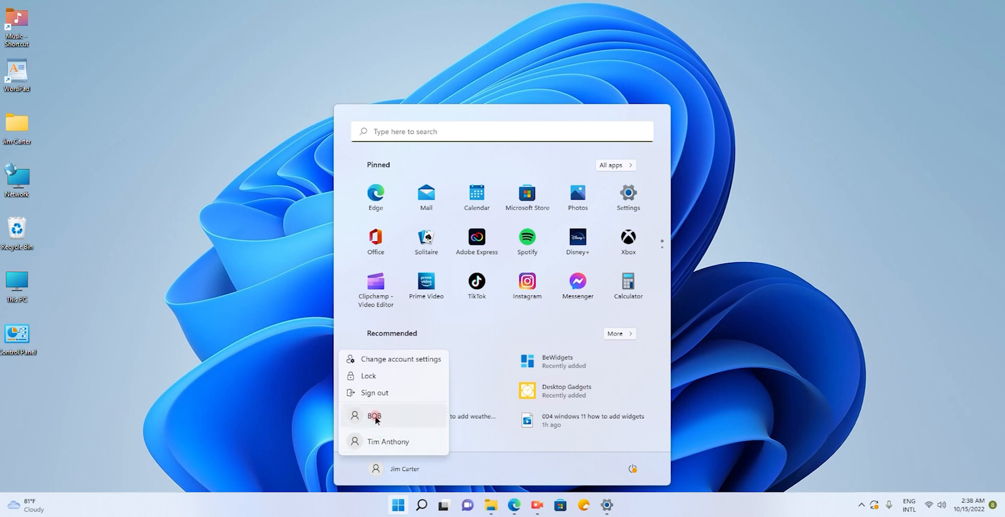